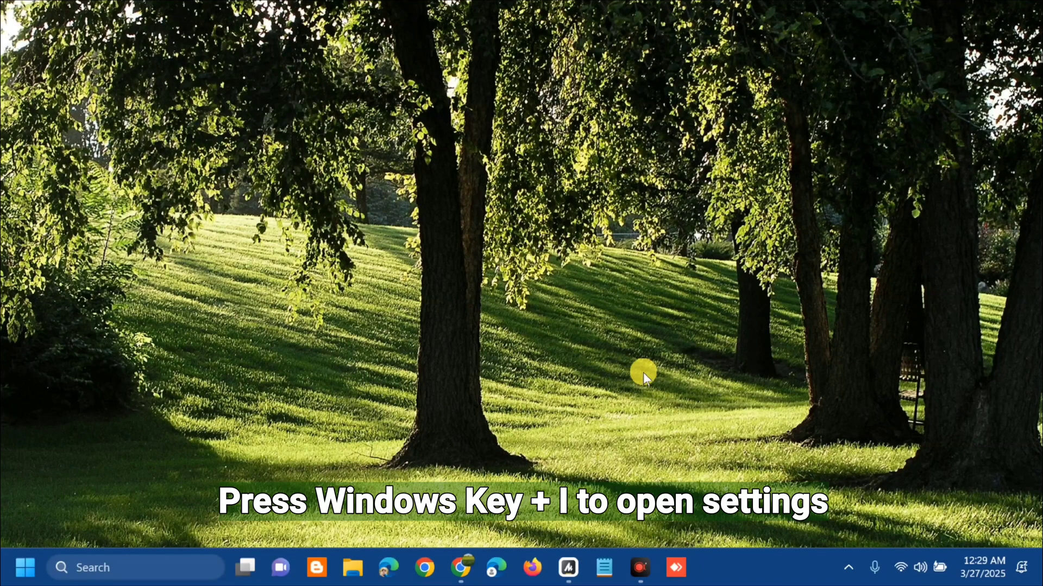
Launch the Settings app with Win+I, landing on the System page
{"action": "key", "text": "win+i"}
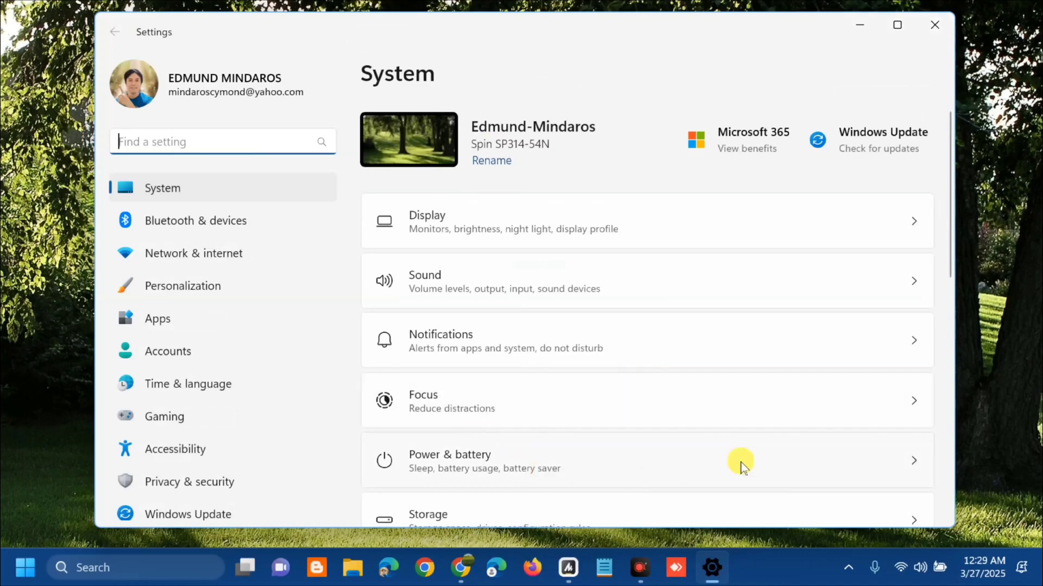
{"action": "mouse_move", "coordinate": [207, 465]}
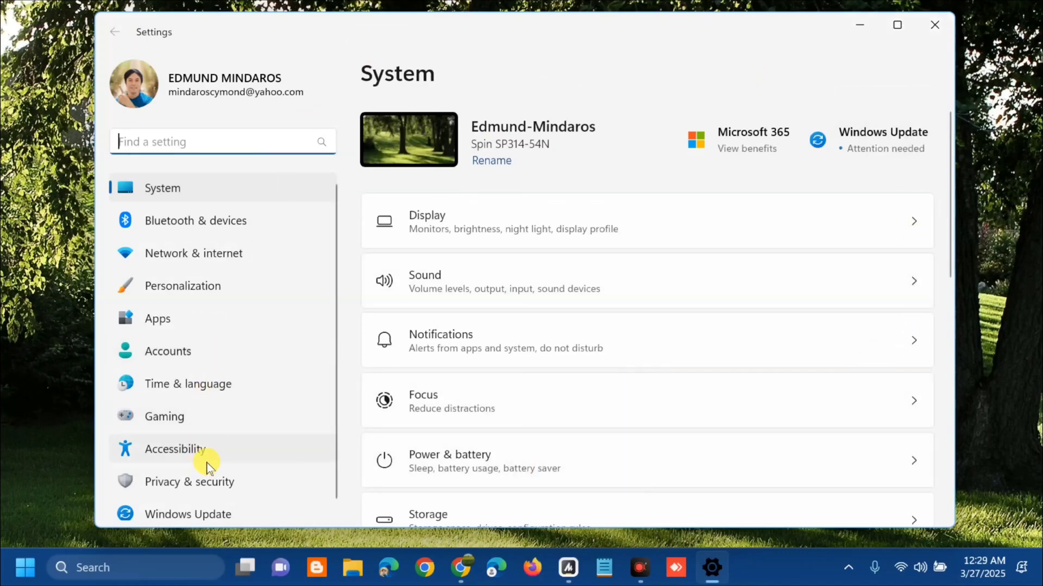
{"action": "mouse_move", "coordinate": [207, 188]}
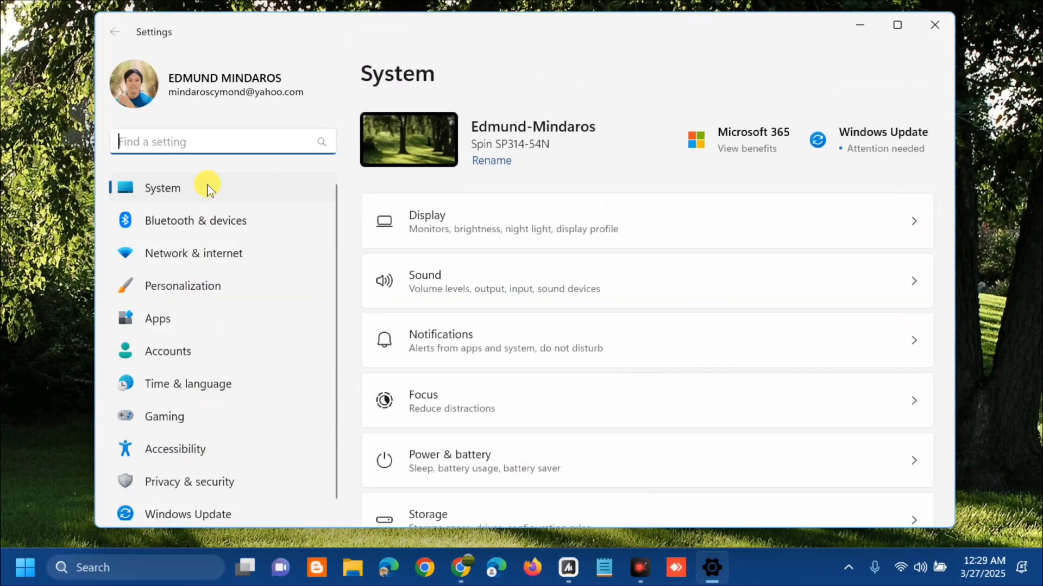
{"action": "mouse_move", "coordinate": [485, 215]}
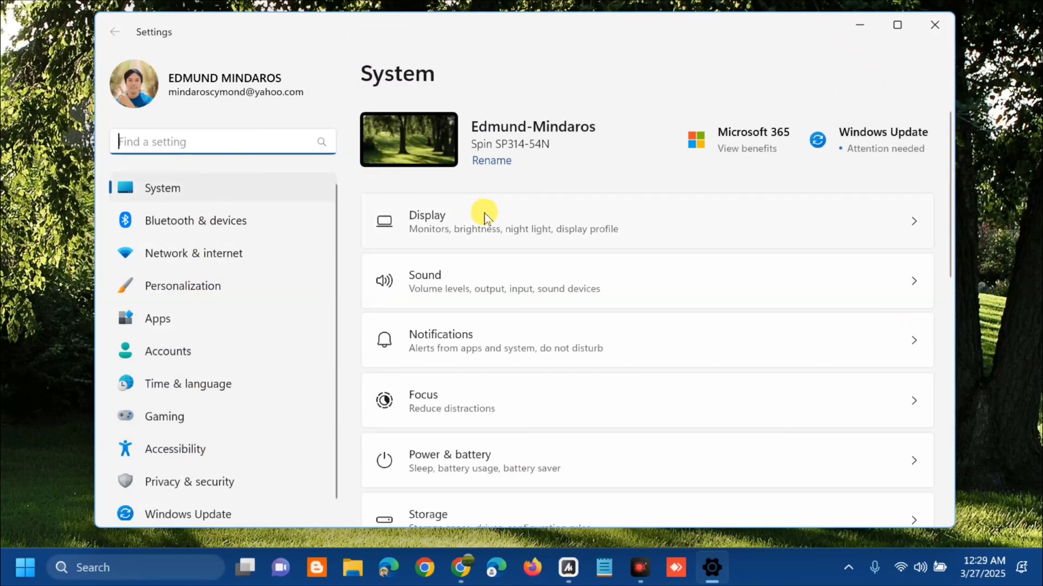
{"action": "mouse_move", "coordinate": [454, 286]}
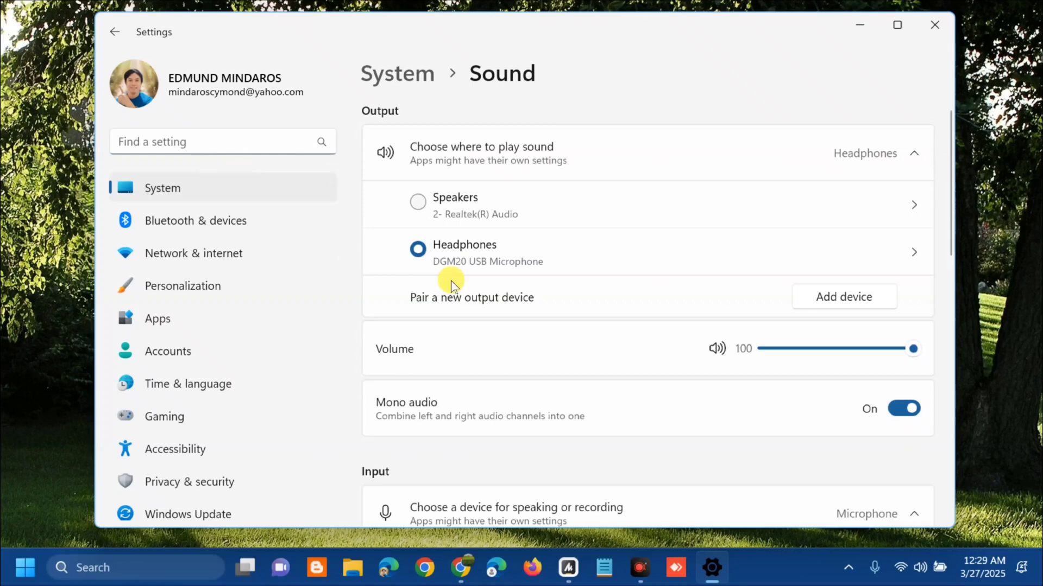
{"action": "mouse_move", "coordinate": [606, 279]}
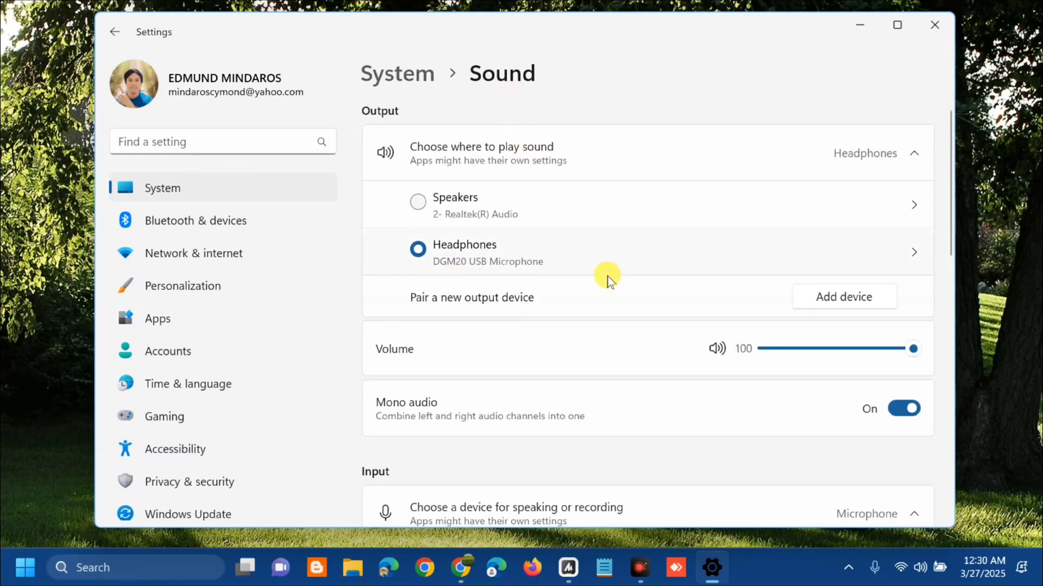
Reach More sound settings under Sound to bring up the classic Sound dialog on Playback
{"action": "scroll", "scroll_direction": "down", "scroll_amount": 3}
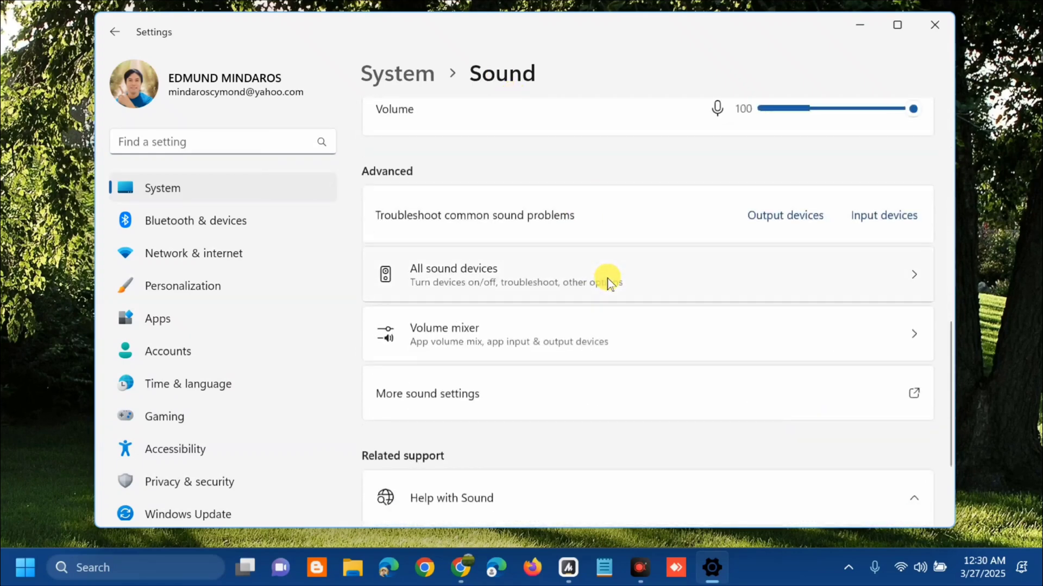
{"action": "mouse_move", "coordinate": [455, 398]}
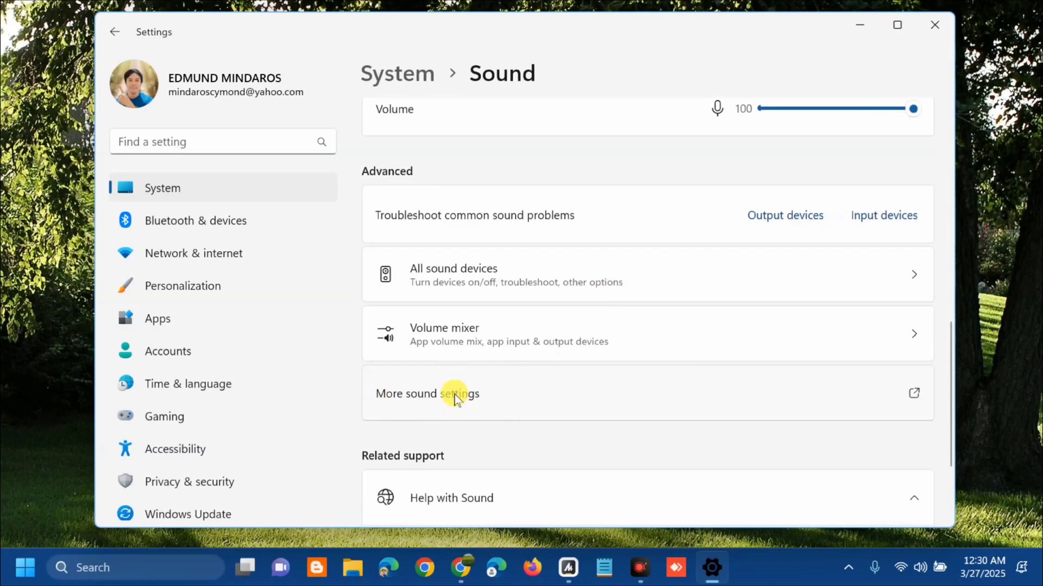
{"action": "left_click", "coordinate": [425, 393]}
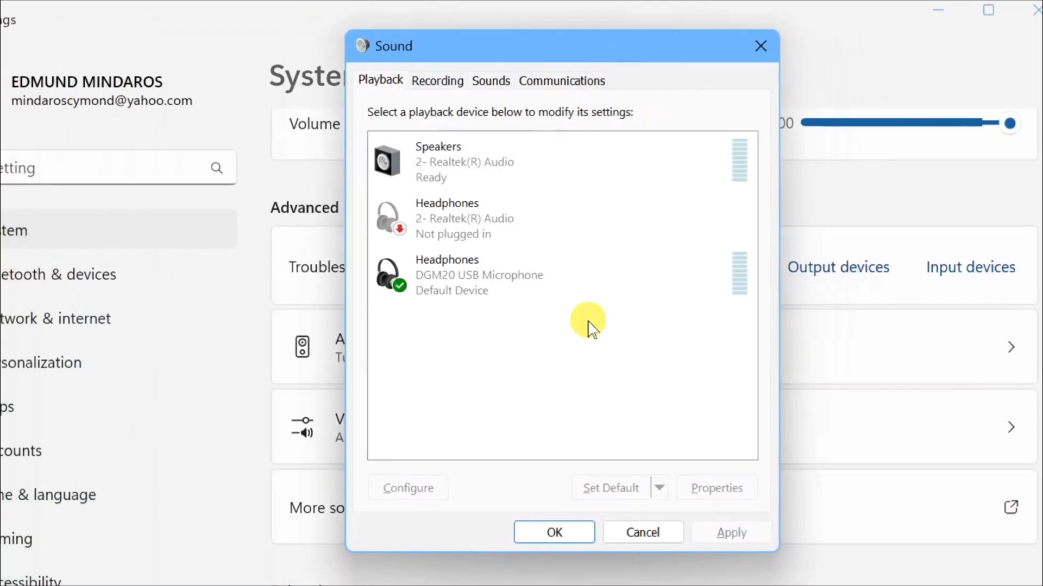
Select Headphones (DGM20 USB Microphone) on Playback and bring up its Properties window
{"action": "left_click", "coordinate": [466, 161]}
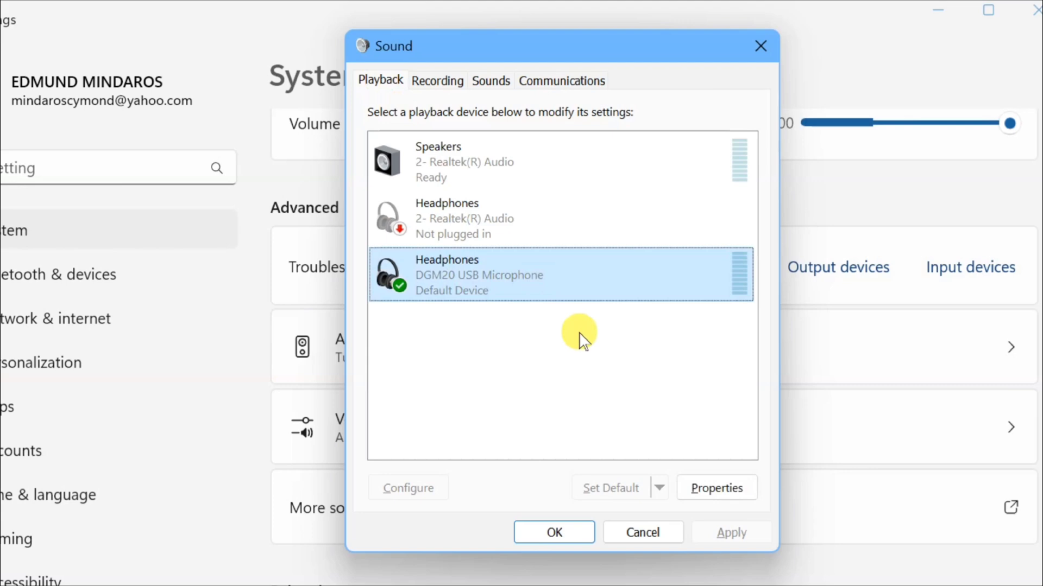
{"action": "mouse_move", "coordinate": [692, 495]}
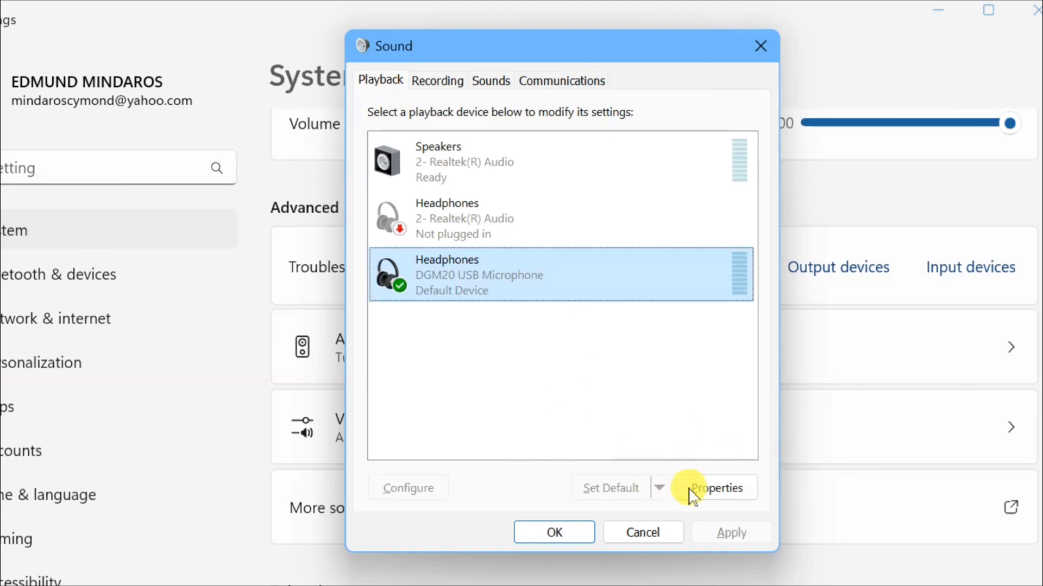
{"action": "left_click", "coordinate": [715, 488]}
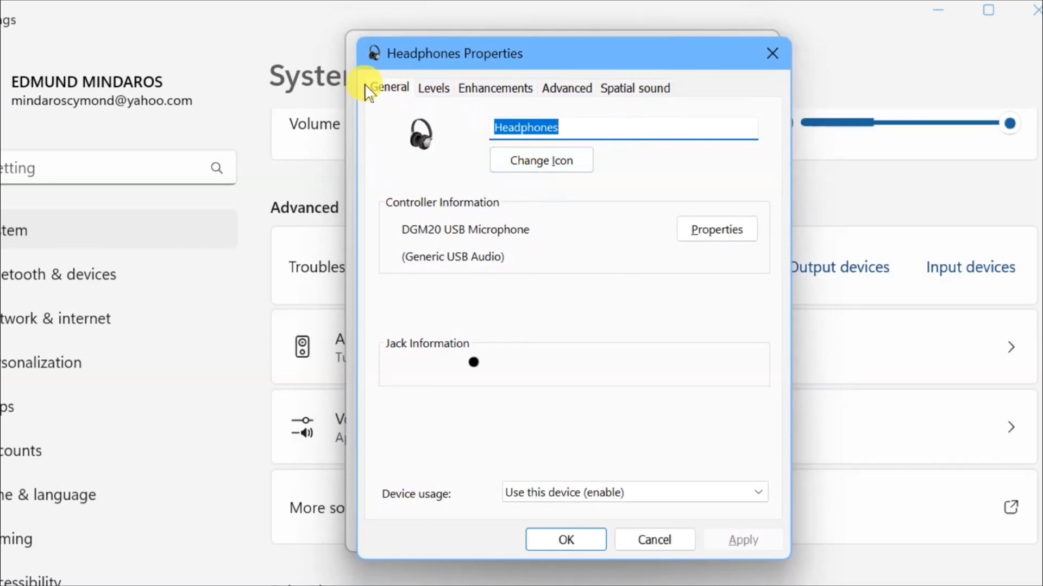
{"action": "mouse_move", "coordinate": [500, 97]}
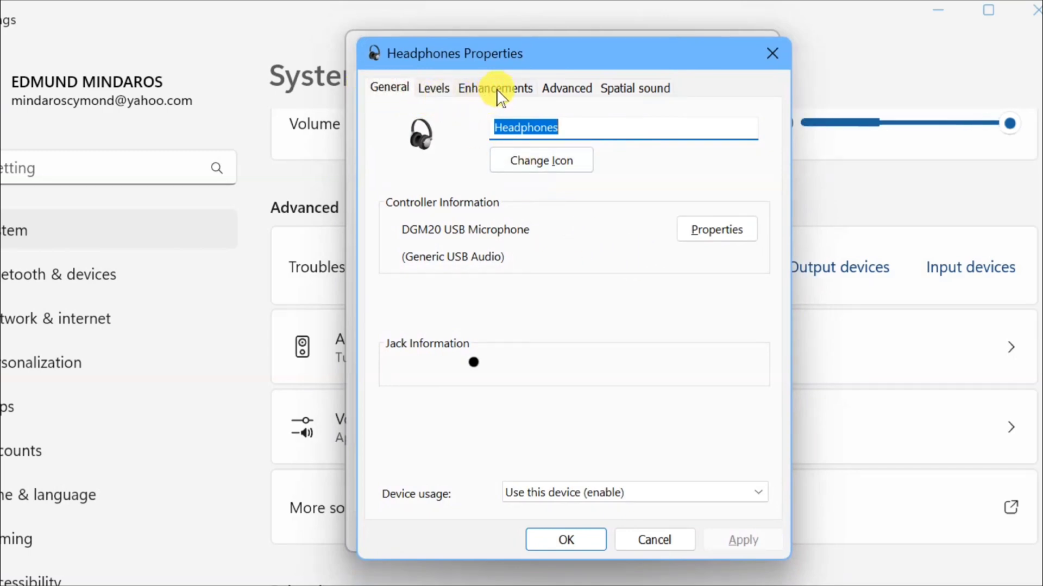
Tick Bass Boost on the Enhancements tab and bring up its settings (80 Hz, 6 dB)
{"action": "left_click", "coordinate": [495, 88]}
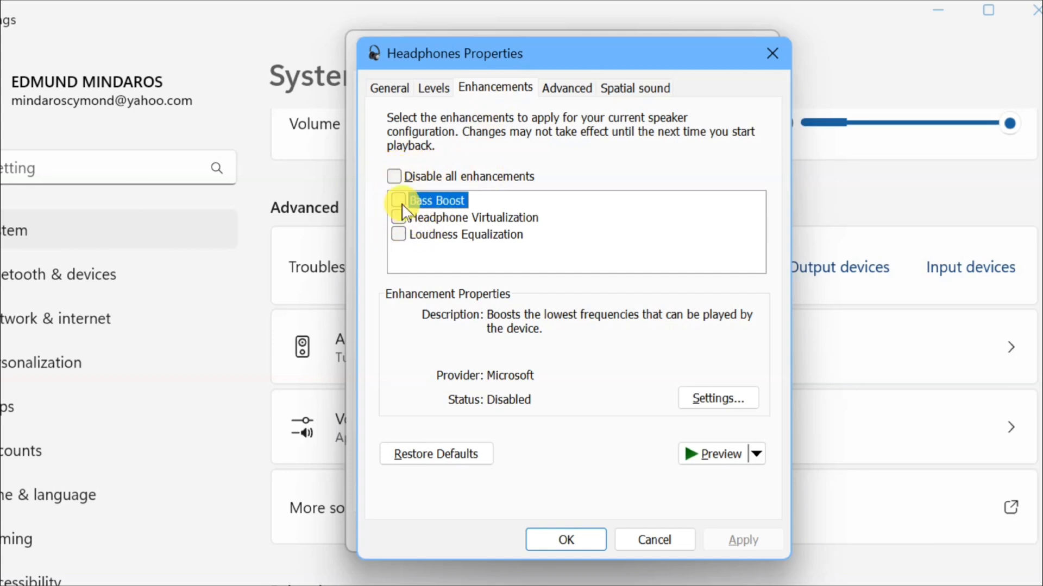
{"action": "left_click", "coordinate": [398, 200]}
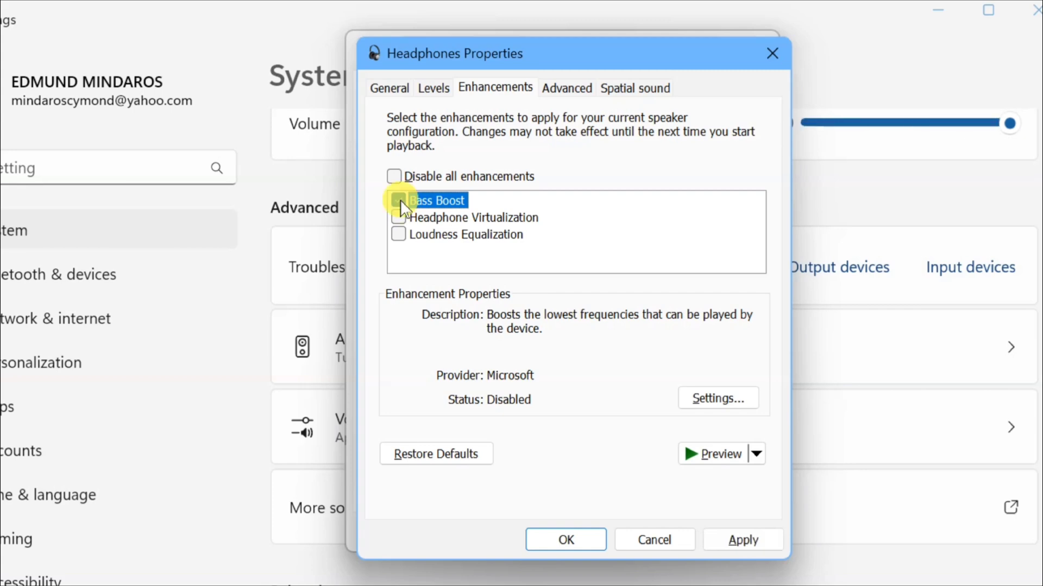
{"action": "left_click", "coordinate": [399, 200]}
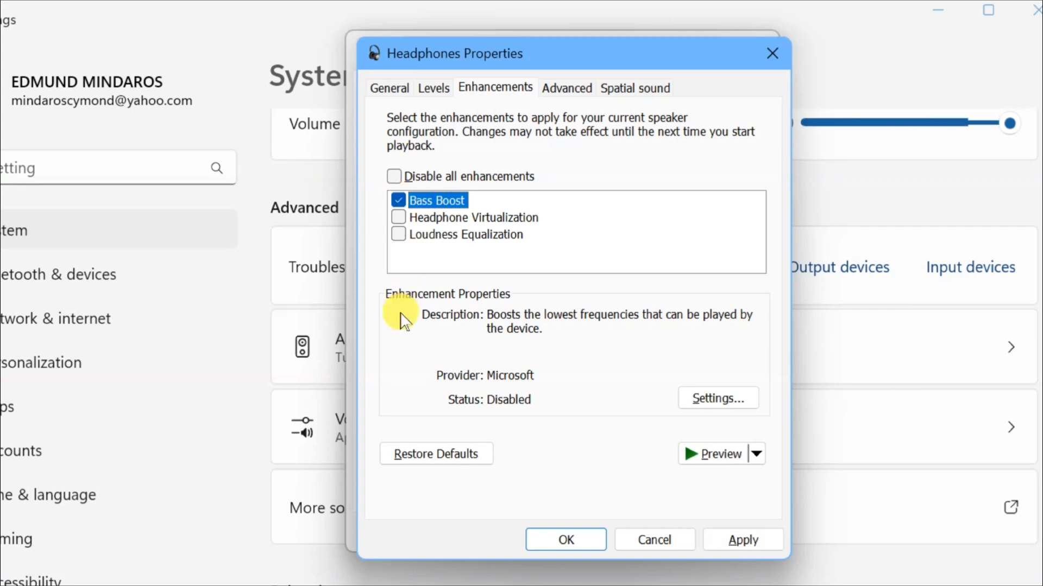
{"action": "mouse_move", "coordinate": [521, 332]}
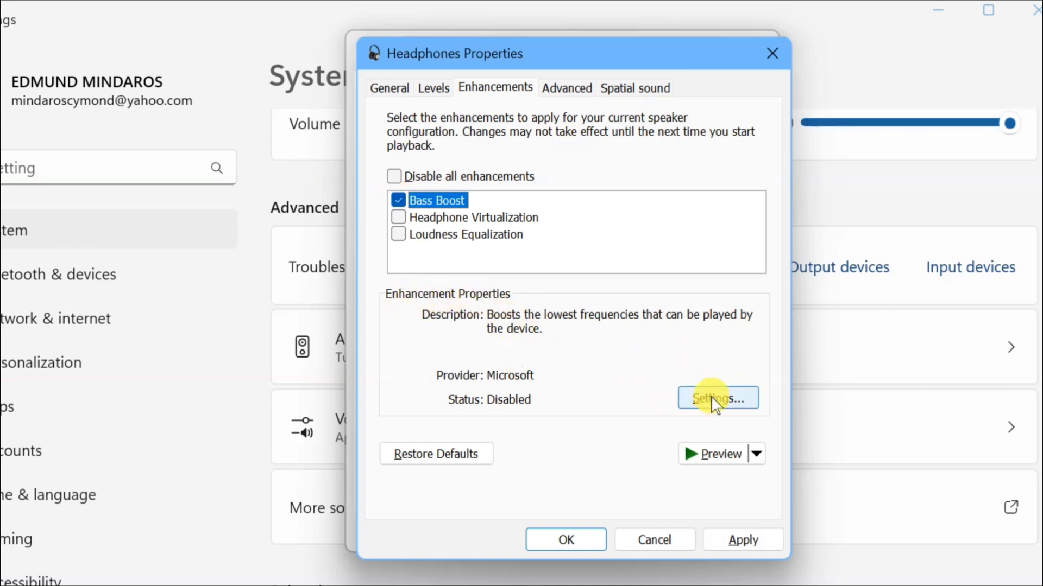
{"action": "left_click", "coordinate": [717, 398]}
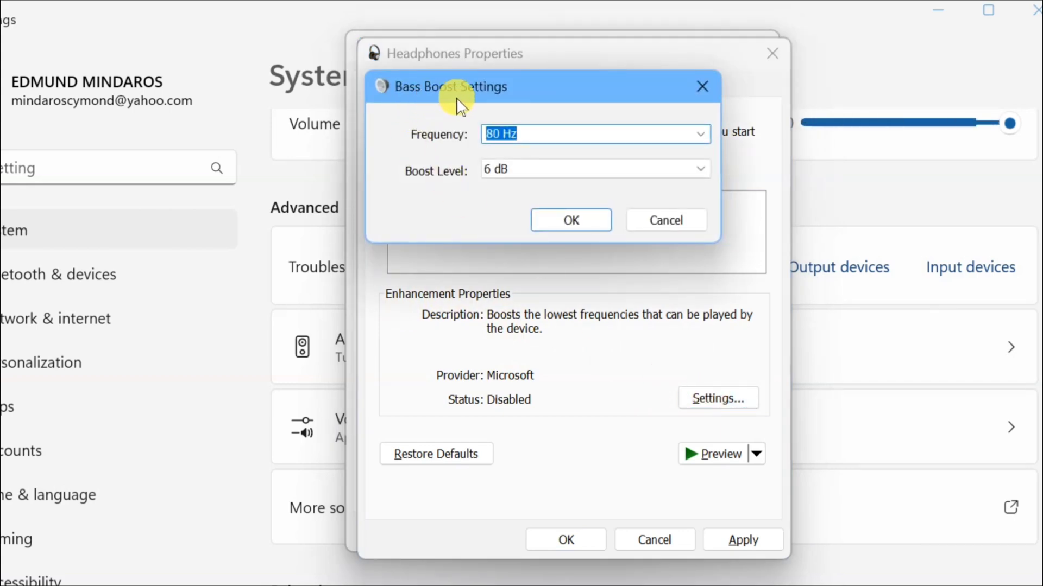
{"action": "mouse_move", "coordinate": [442, 143]}
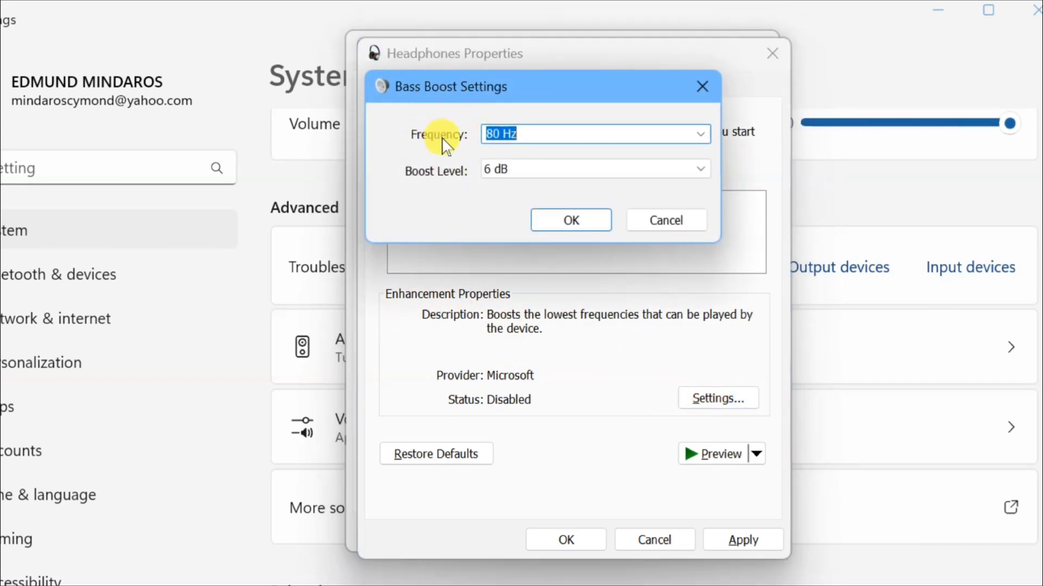
{"action": "mouse_move", "coordinate": [700, 137]}
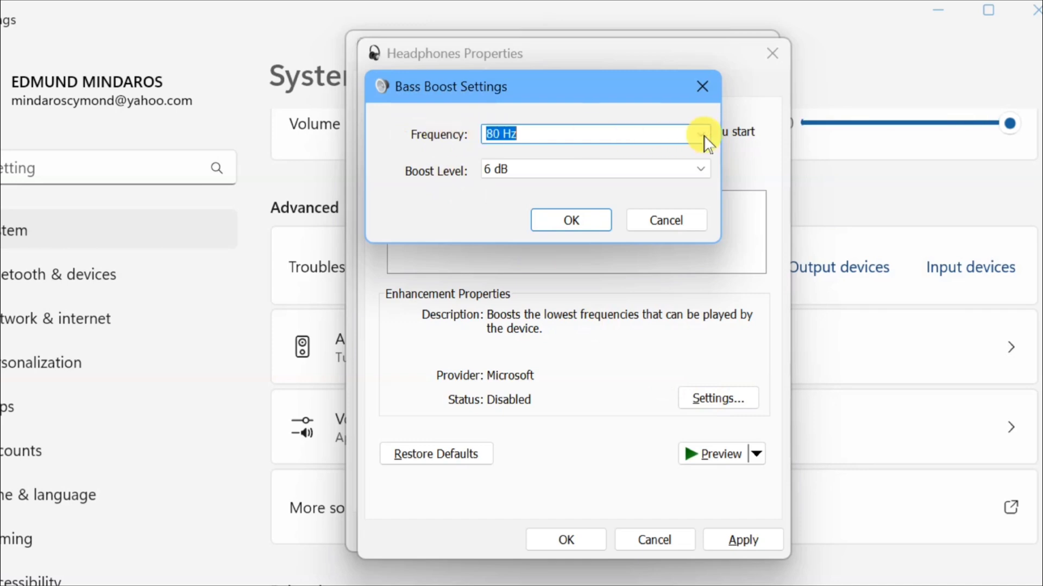
Choose 75 Hz frequency, keep the 6 dB boost level, and confirm with OK
{"action": "left_click", "coordinate": [700, 133]}
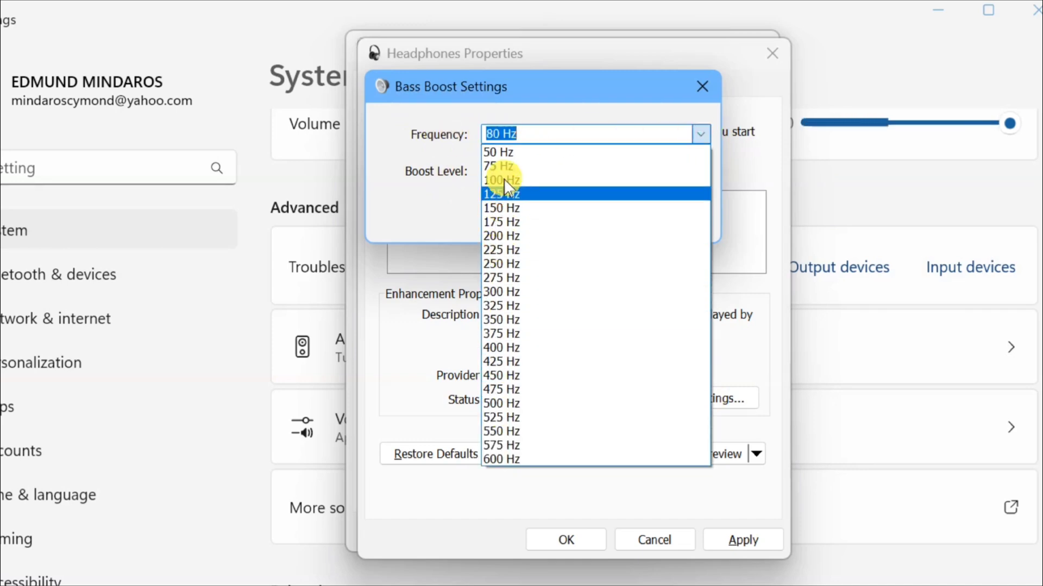
{"action": "left_click", "coordinate": [499, 167]}
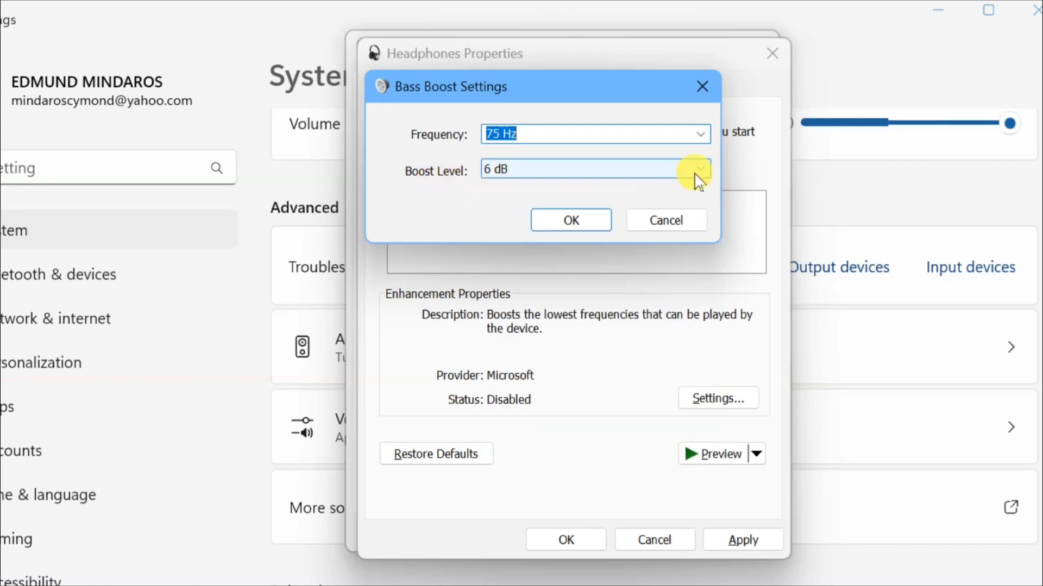
{"action": "left_click", "coordinate": [696, 169]}
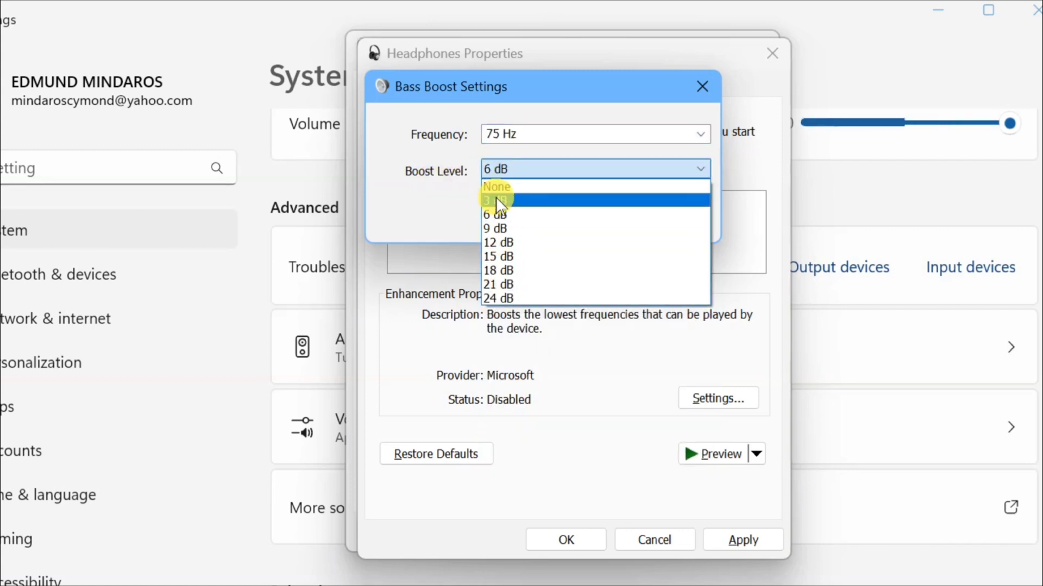
{"action": "left_click", "coordinate": [493, 214]}
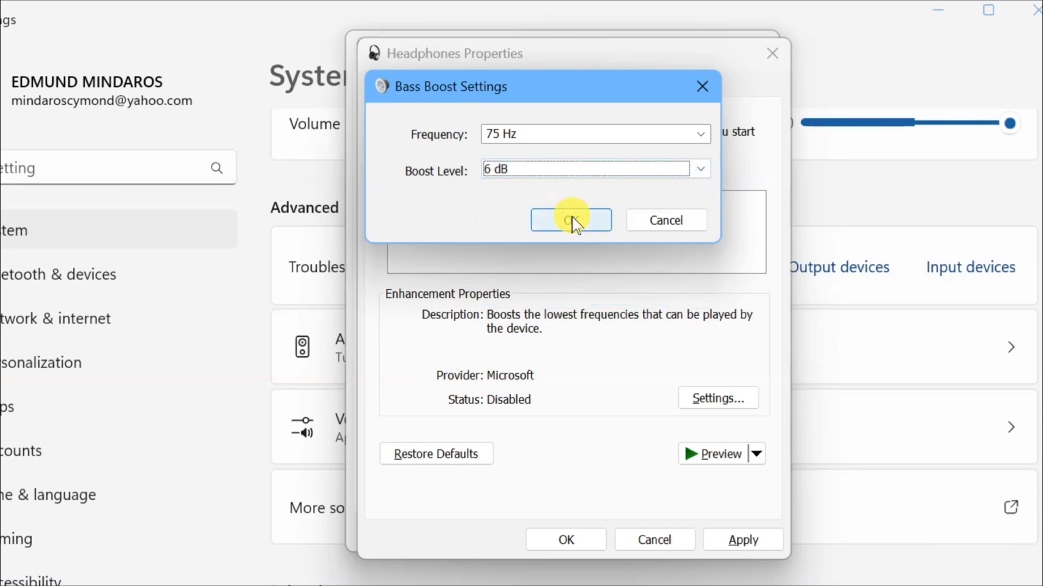
{"action": "left_click", "coordinate": [570, 220]}
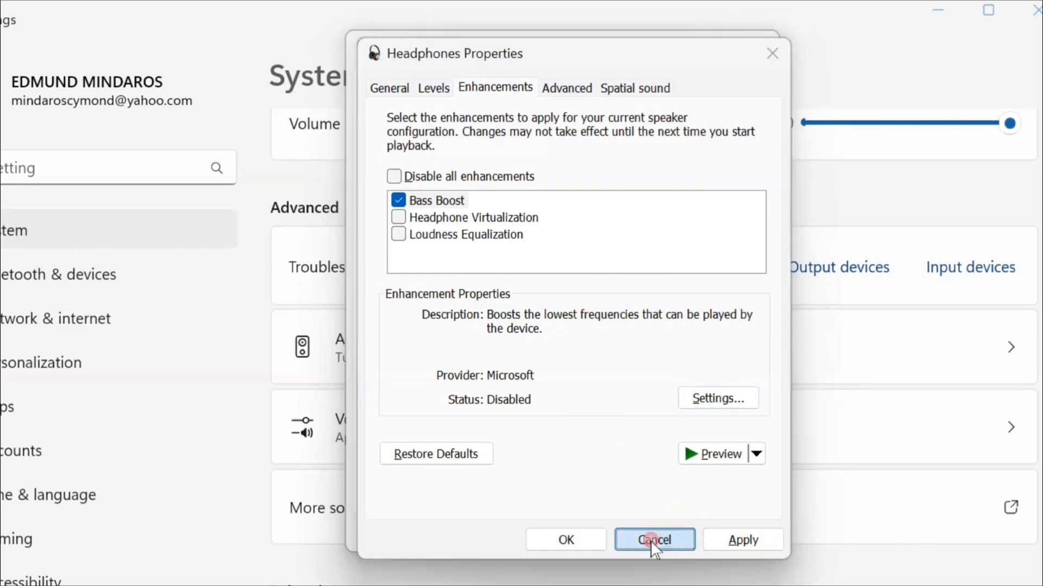
Dismiss the Headphones Properties window and OK the Sound dialog, back to Settings' Sound page
{"action": "left_click", "coordinate": [654, 540]}
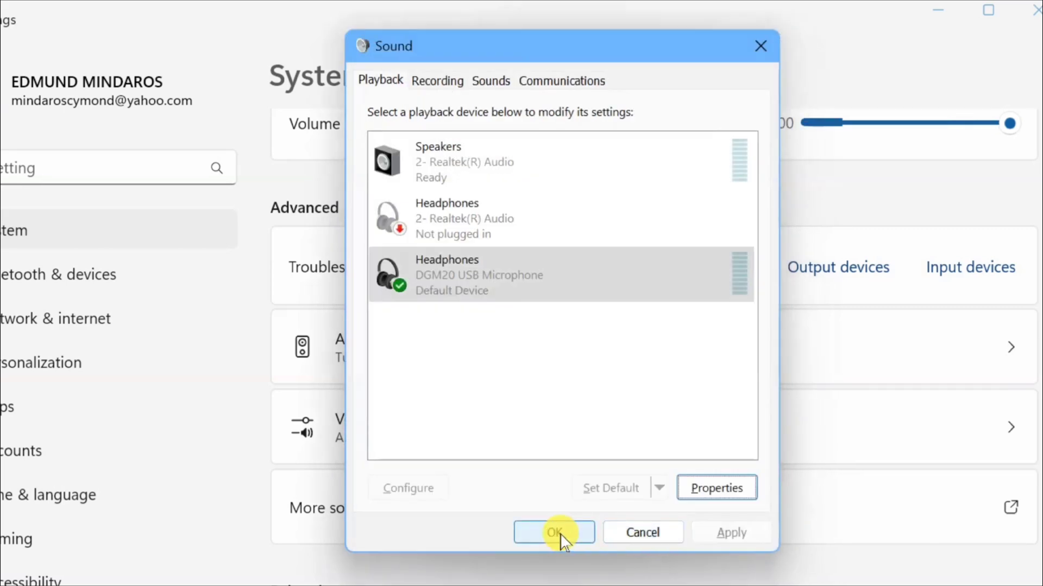
{"action": "left_click", "coordinate": [554, 532]}
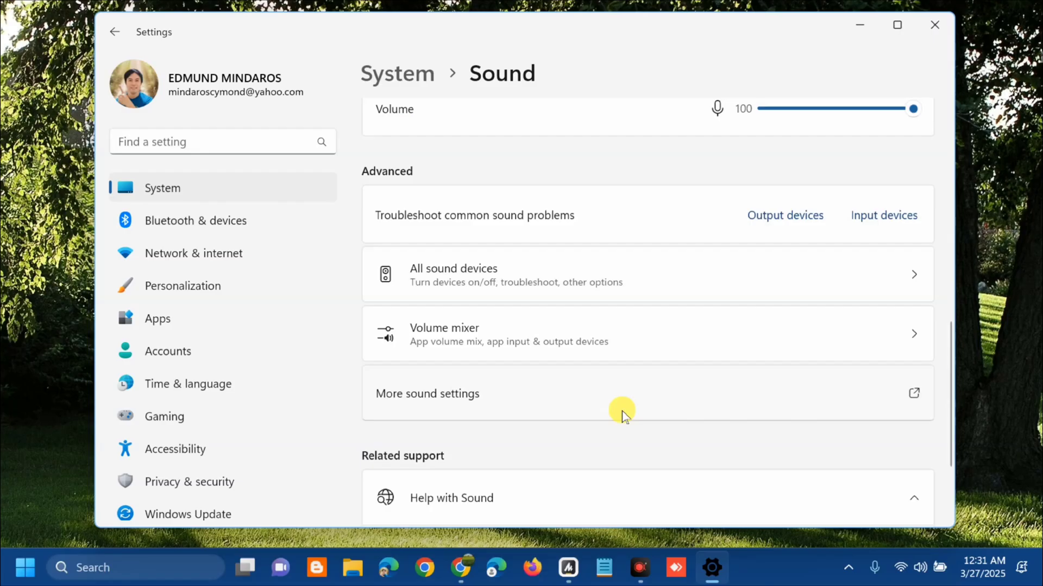